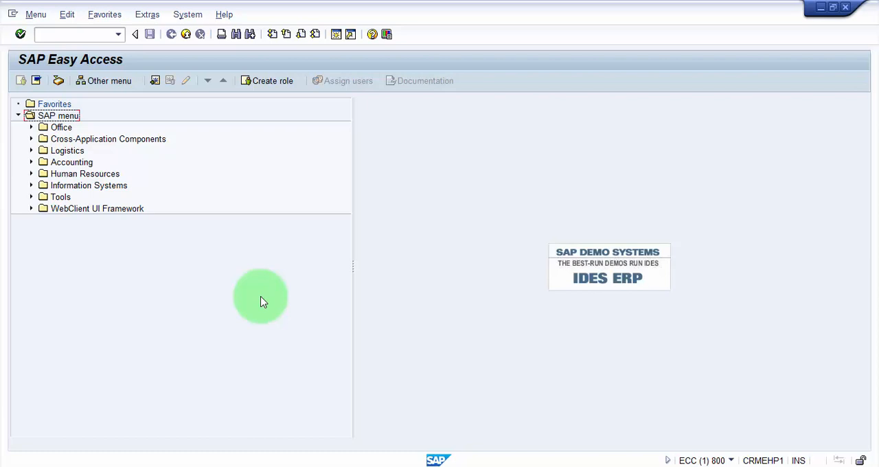
Start the Create Purchase Order transaction ME21N from the command field.
left_click(79, 34)
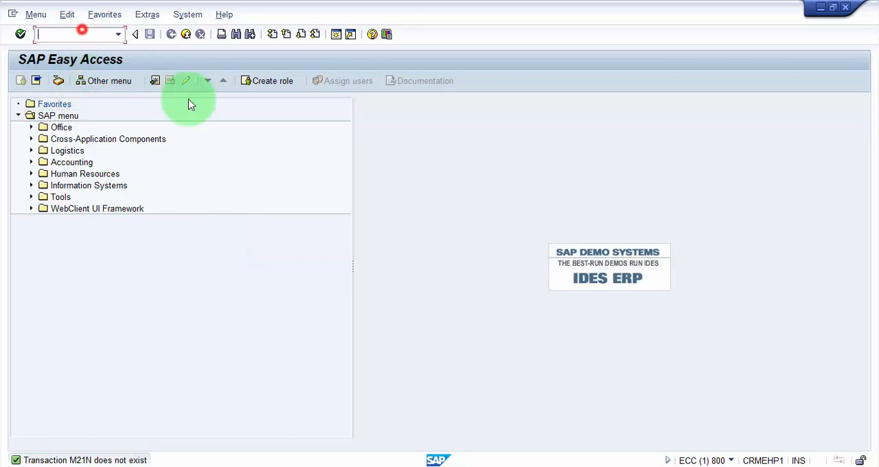
type("me21n")
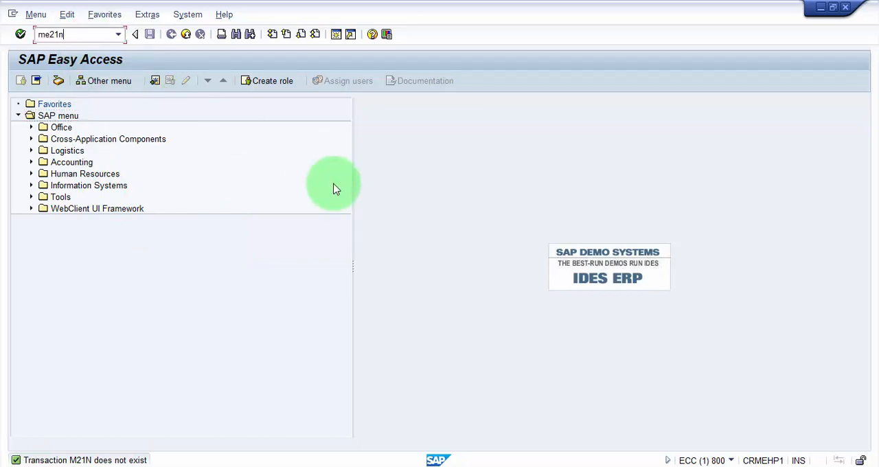
Draft a PO for vendor 40007: 500 of RW-0101 at plant BTPL, storage location 0002.
key("Enter")
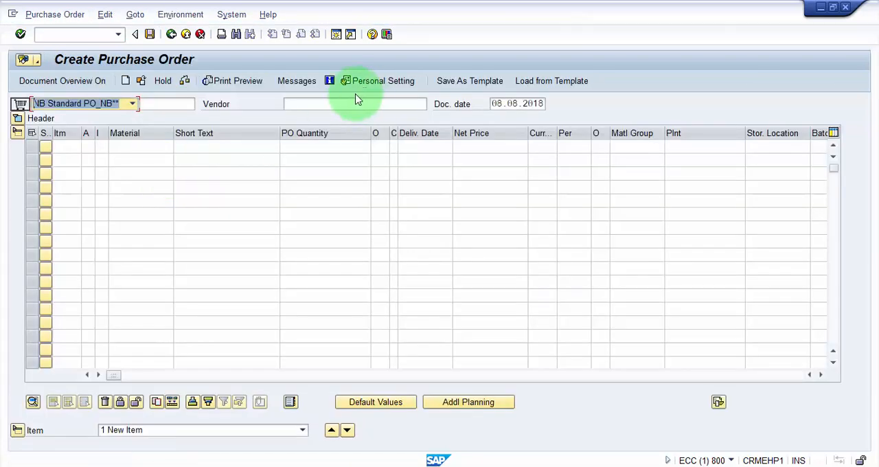
type("40007 Raw Material Vendor 1")
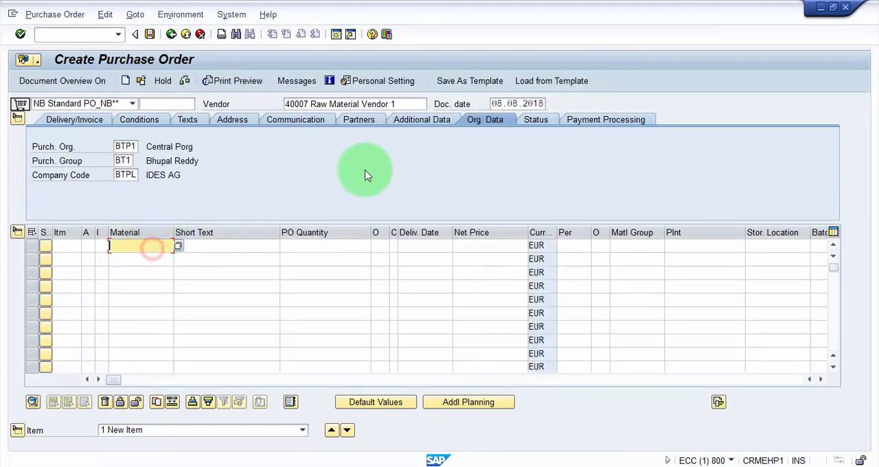
type("rw-0101")
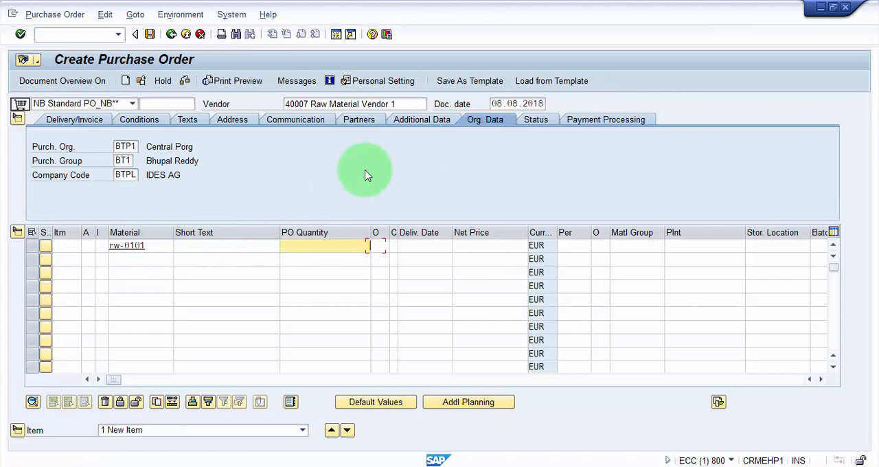
type("500")
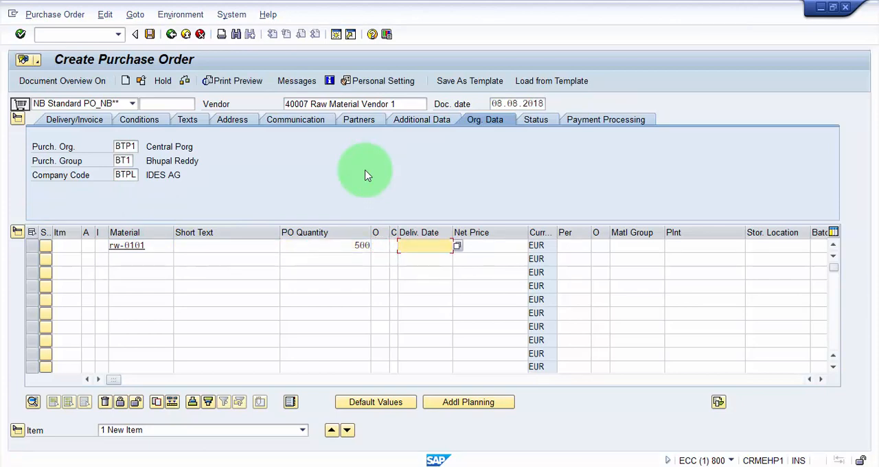
left_click(705, 245)
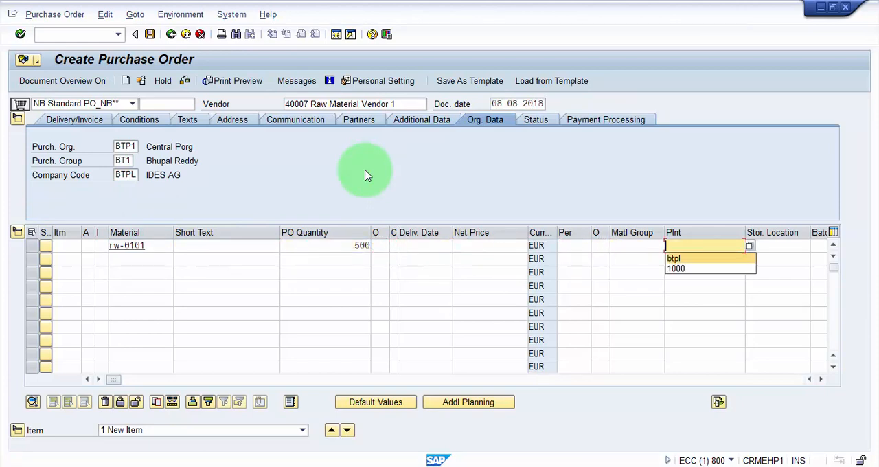
left_click(673, 258)
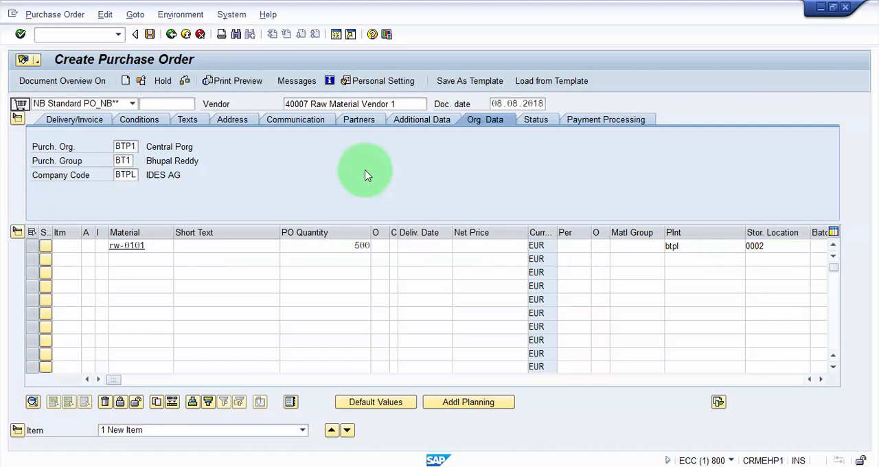
left_click(224, 273)
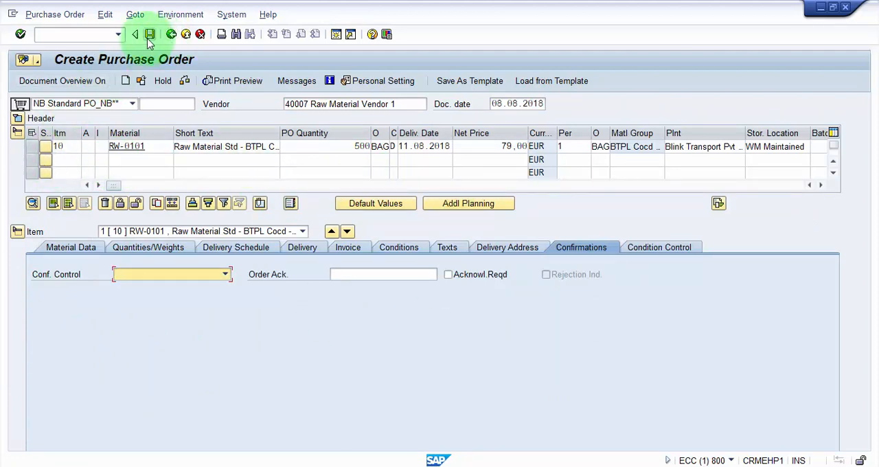
Save the purchase order despite system messages, creating standard PO 864.
left_click(155, 35)
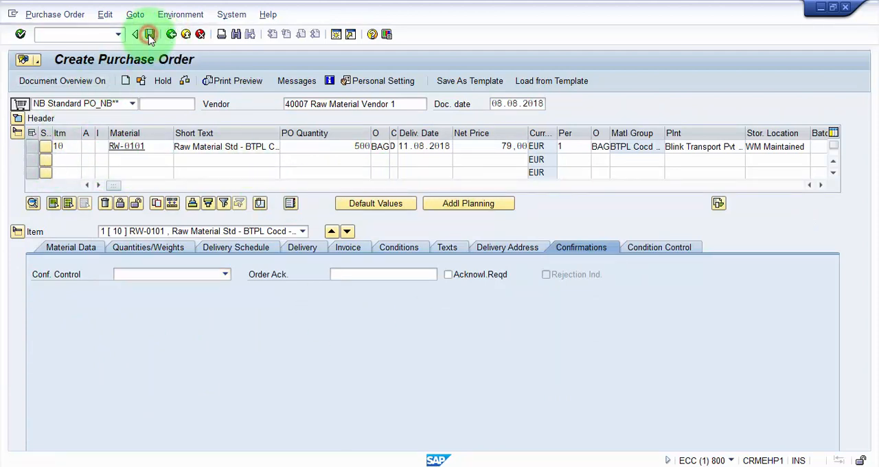
left_click(138, 35)
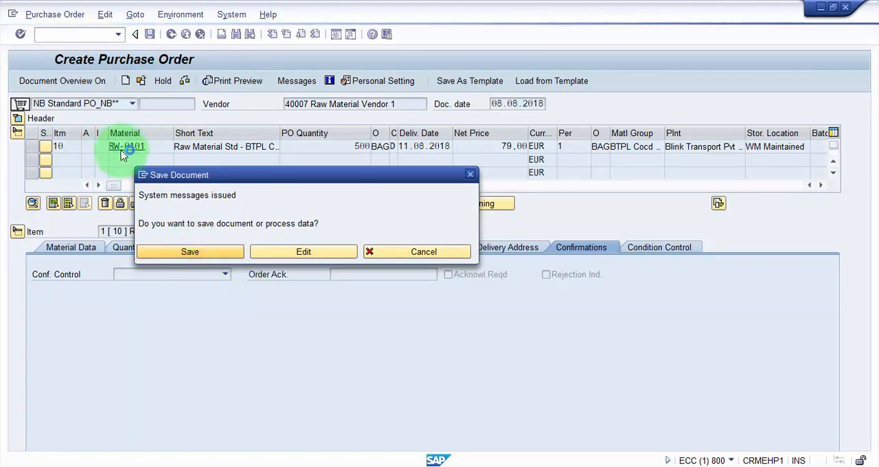
left_click(190, 251)
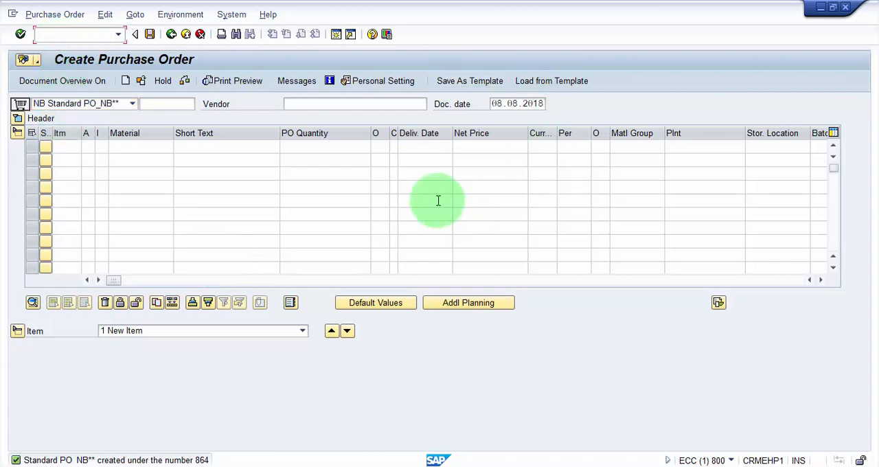
Open material RW-0101's Purchasing view for plant BTPL in change mode via MM02.
type("/mm0")
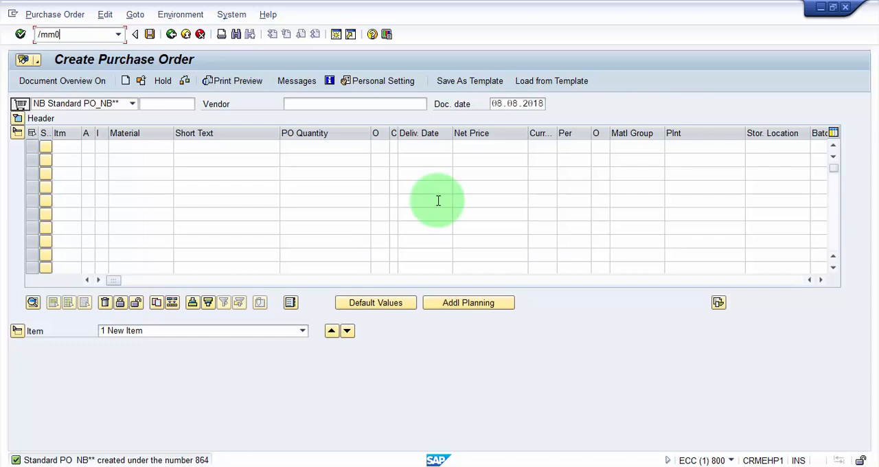
type("2")
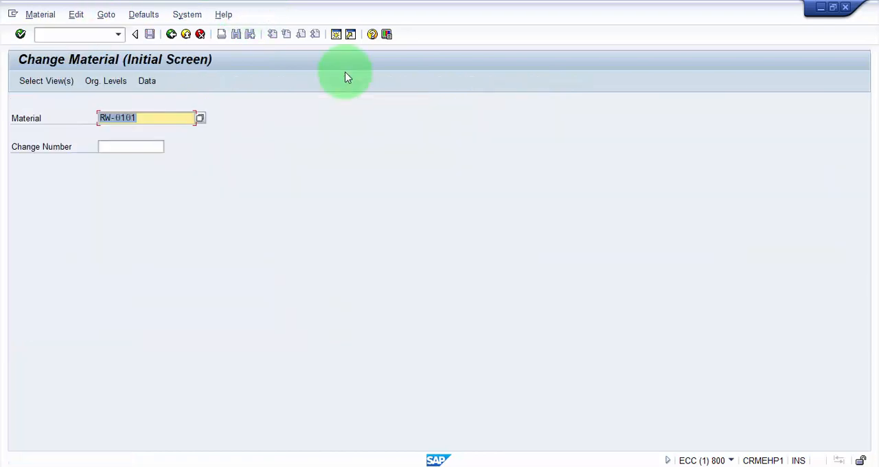
left_click(46, 80)
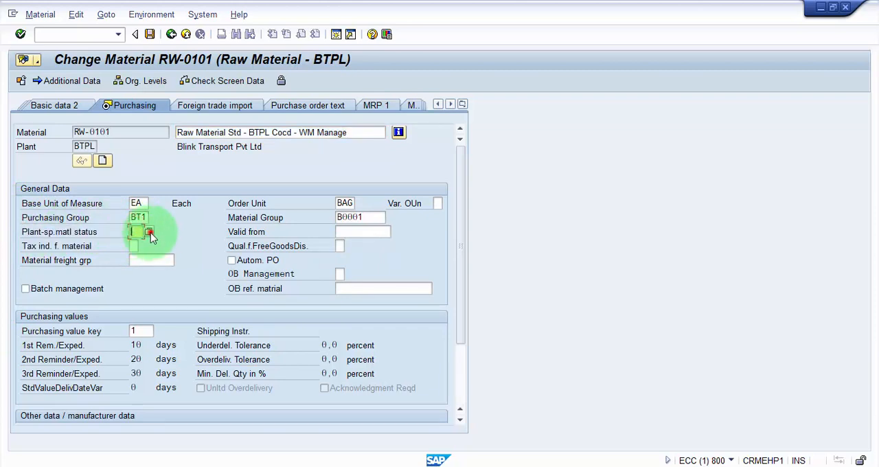
Set the plant-specific material status to BP Blocked for Purchasing and back out.
left_click(149, 232)
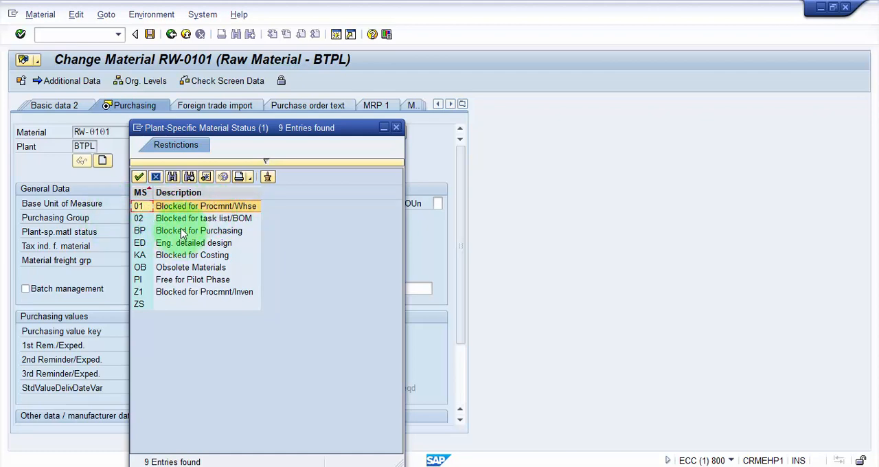
left_click(199, 230)
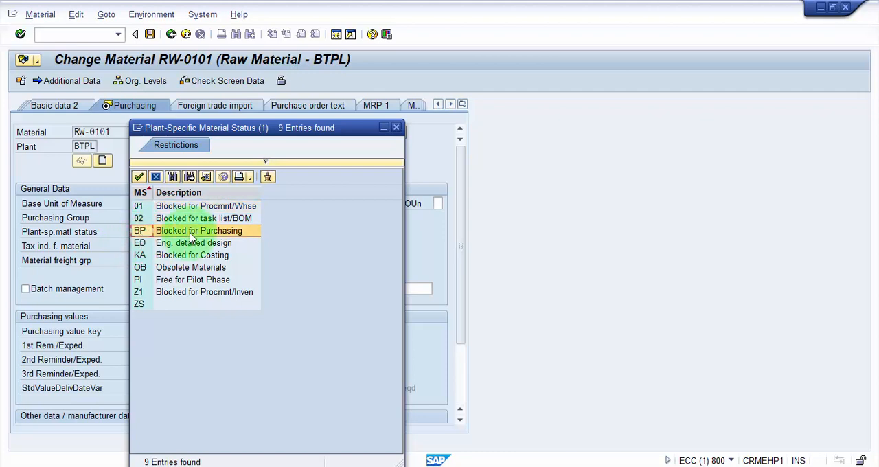
mouse_move(190, 233)
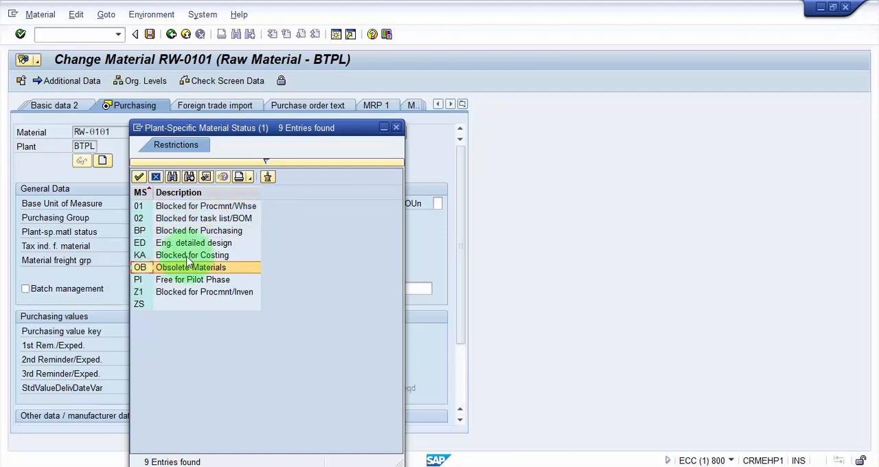
mouse_move(146, 223)
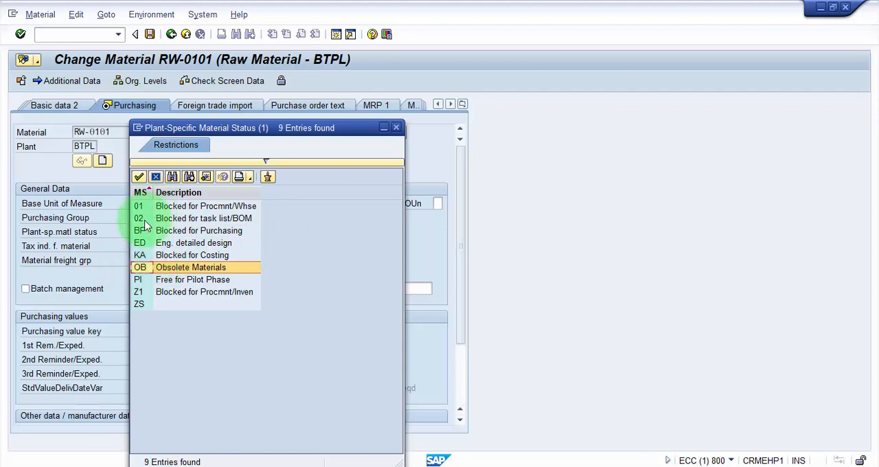
left_click(206, 206)
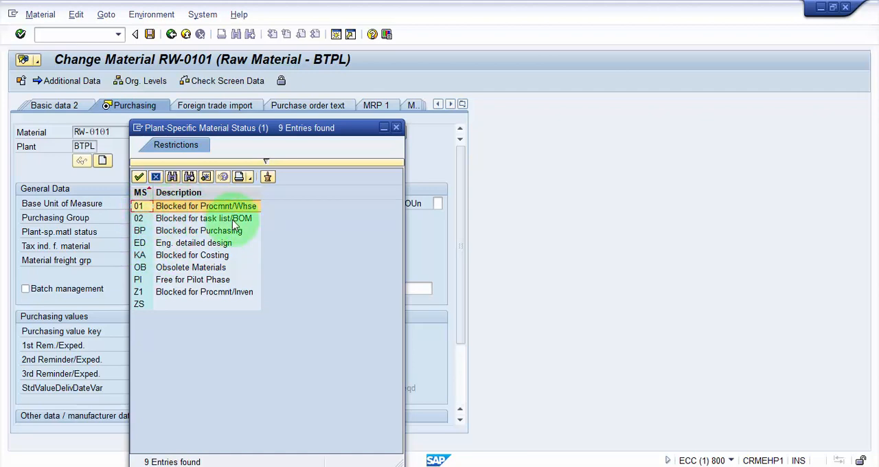
mouse_move(285, 217)
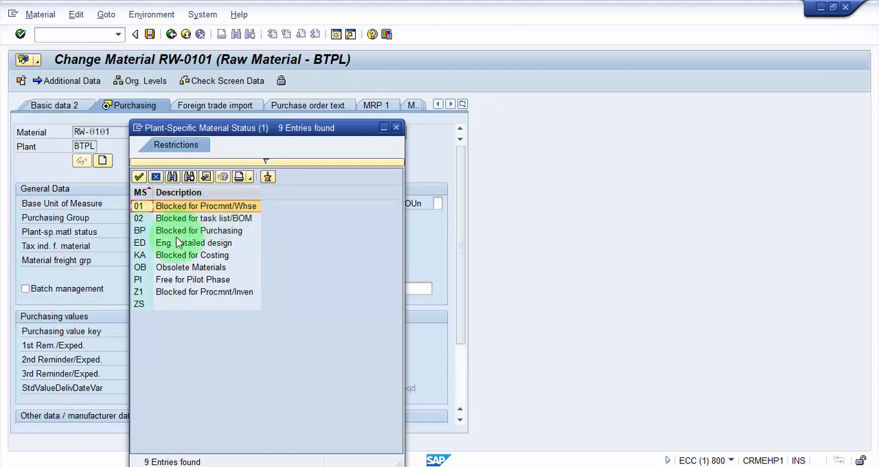
left_click(140, 230)
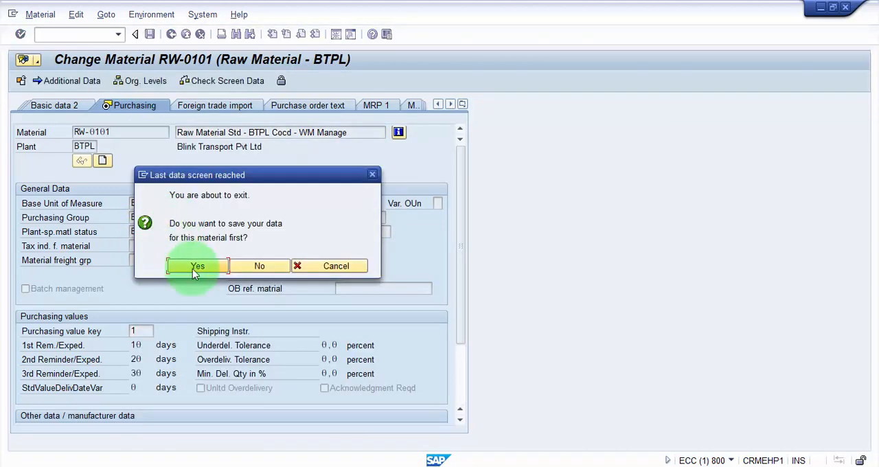
Confirm saving RW-0101's changes and return to ME21N for a new purchase order.
left_click(198, 266)
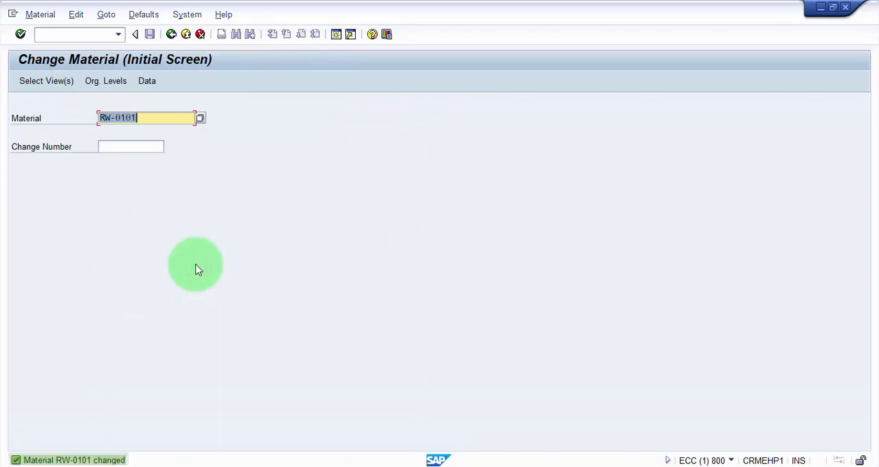
mouse_move(237, 287)
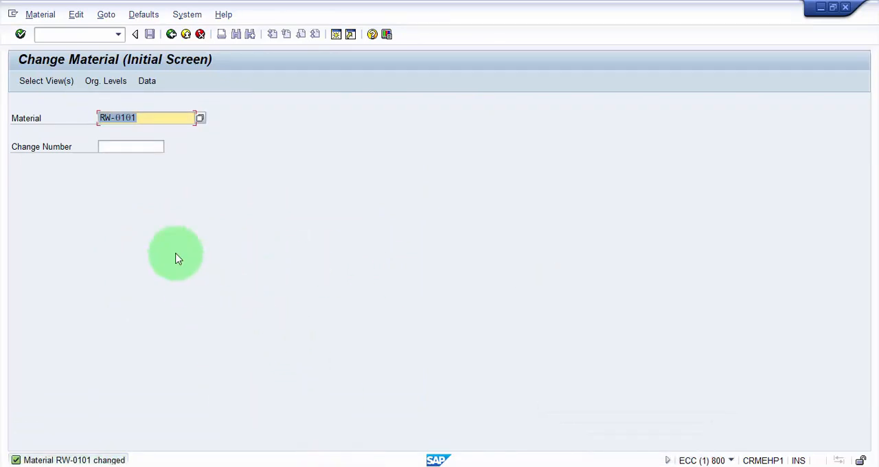
type("/nm")
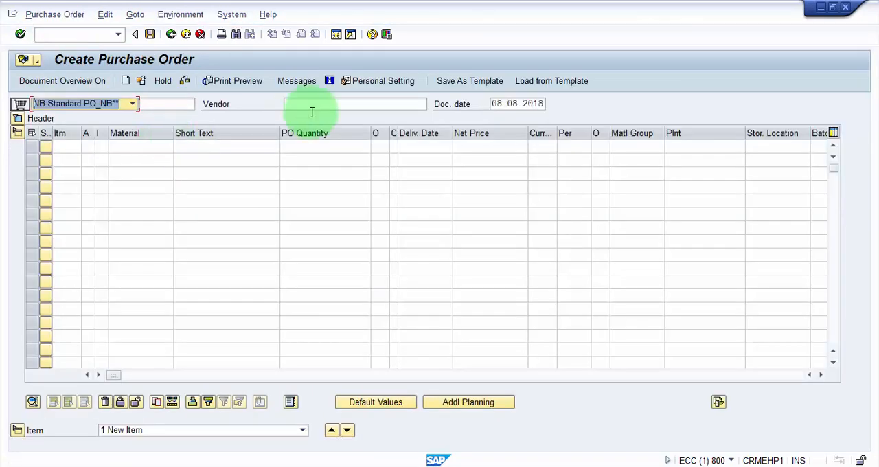
mouse_move(333, 108)
type("40007")
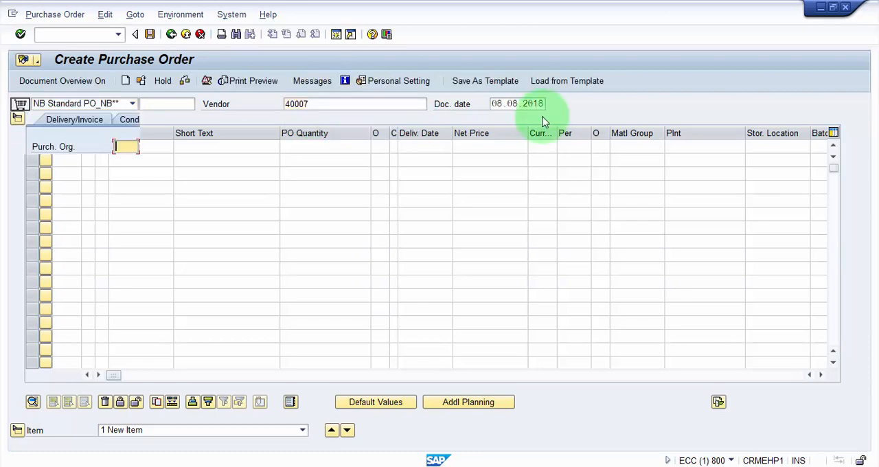
Fill org data with company code BTP1 and add item RW-0101, quantity 500, plant BTPL.
type("btp1")
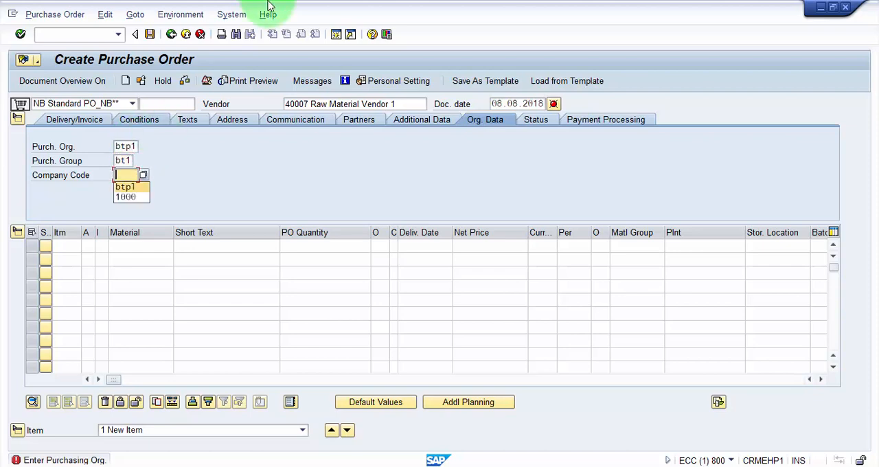
left_click(125, 186)
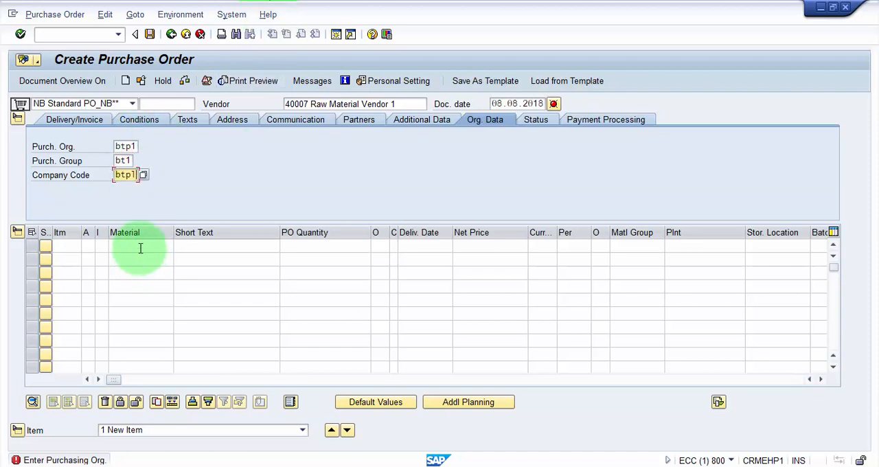
type("rw-0101")
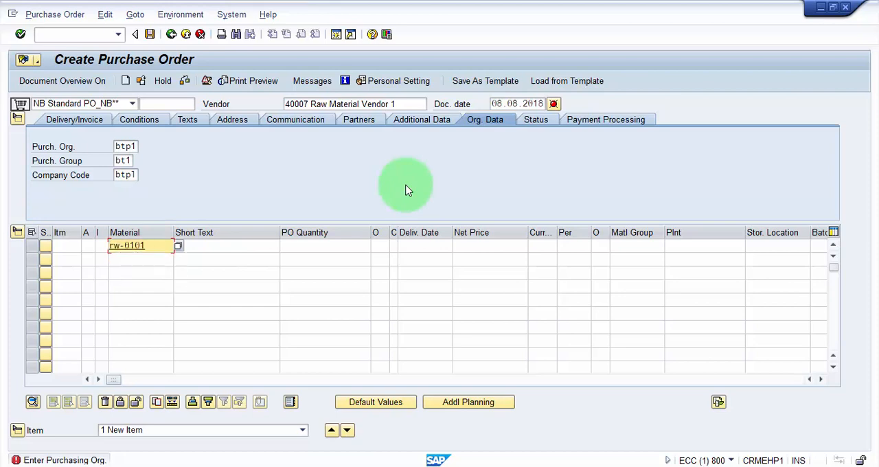
left_click(323, 246)
type("500")
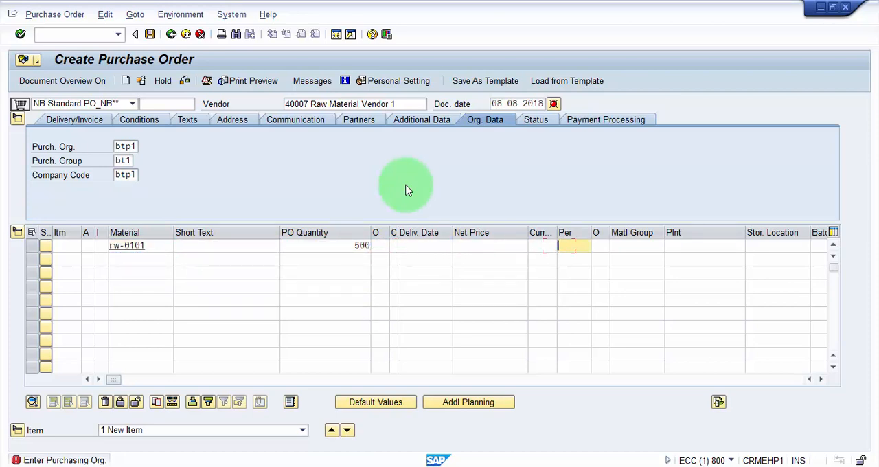
type("btp")
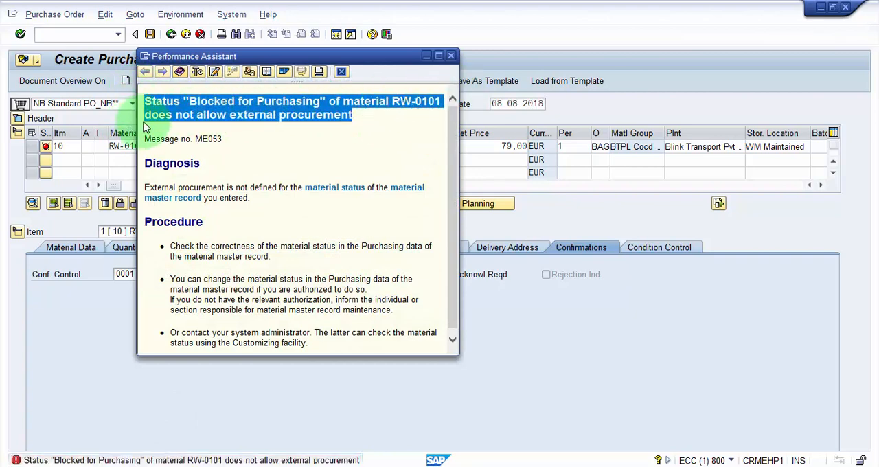
mouse_move(364, 123)
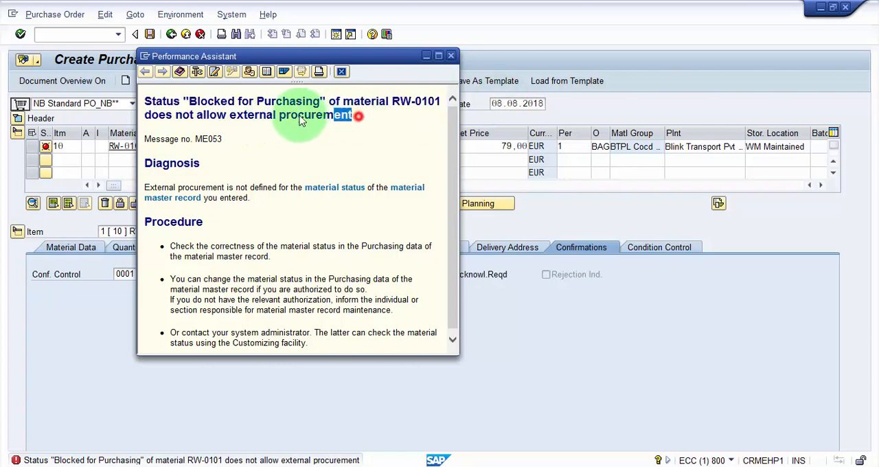
mouse_move(236, 138)
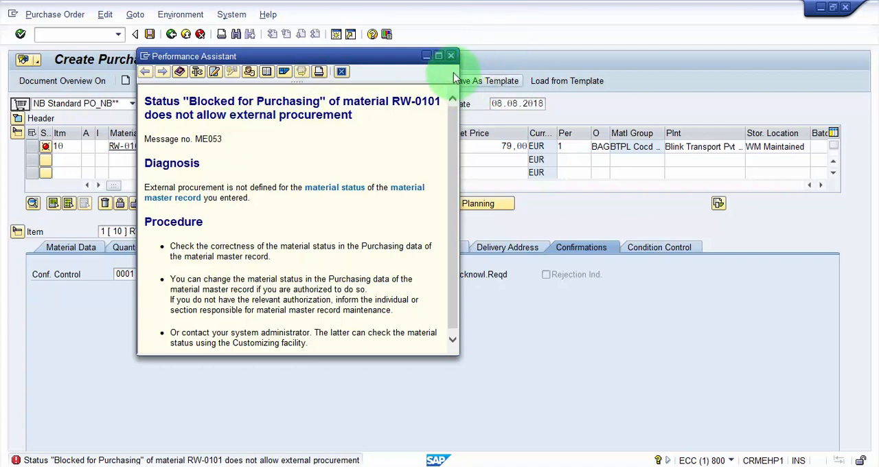
Close the Performance Assistant explaining RW-0101 is Blocked for Purchasing.
left_click(452, 56)
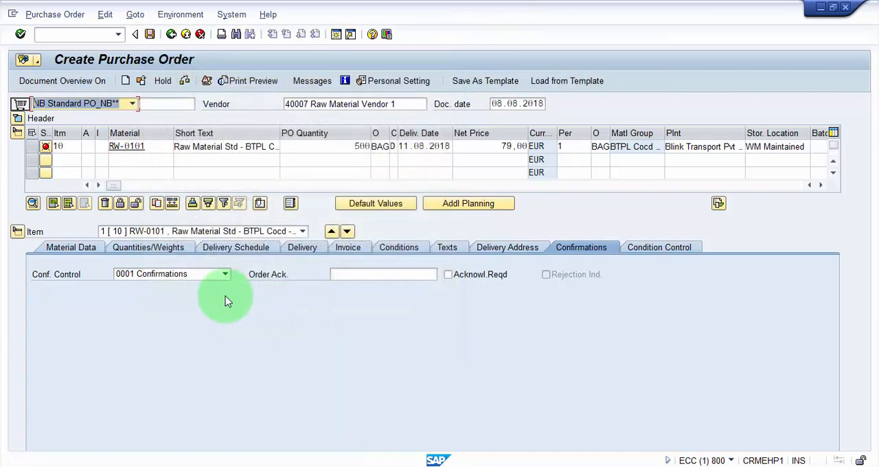